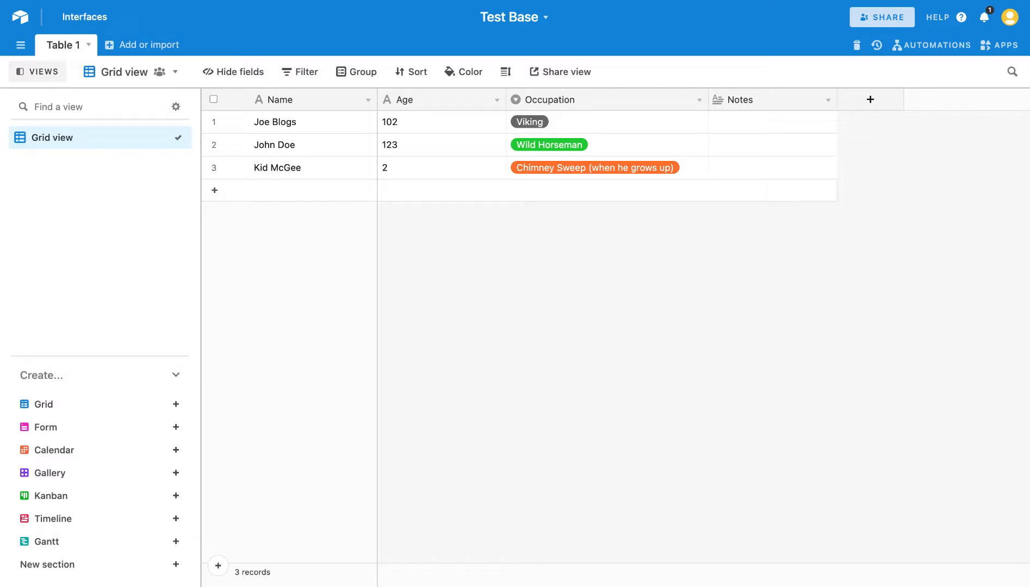
pyautogui.moveTo(349, 245)
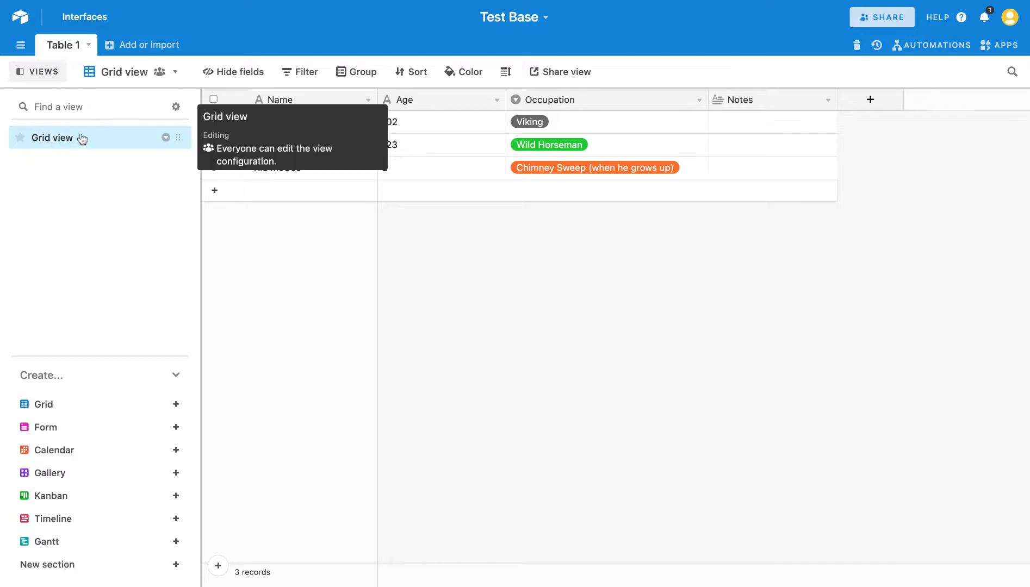
pyautogui.moveTo(51, 78)
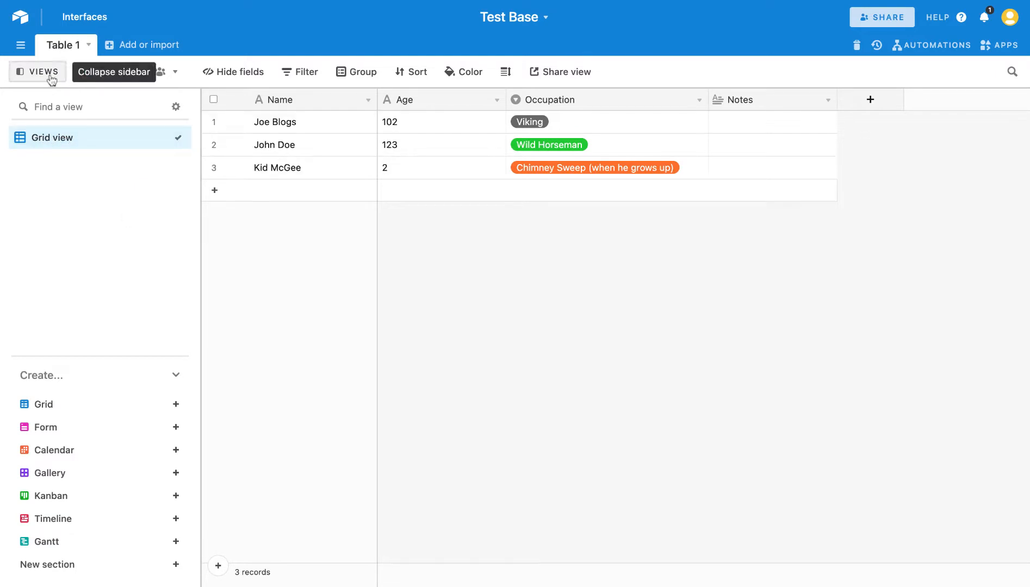
# Toggle the views sidebar and reveal the Grid view's options list with Download CSV
pyautogui.click(20, 72)
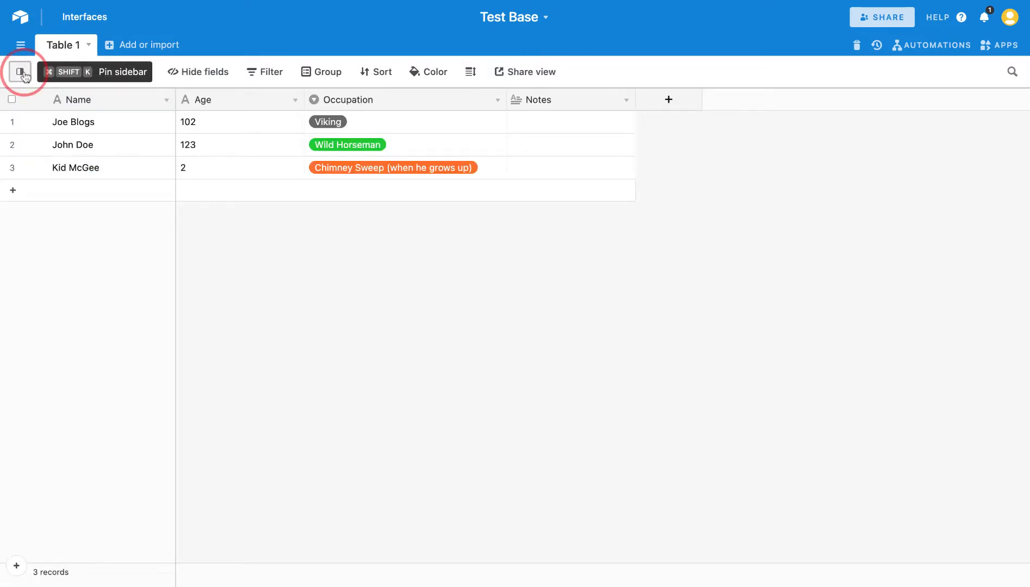
pyautogui.click(21, 72)
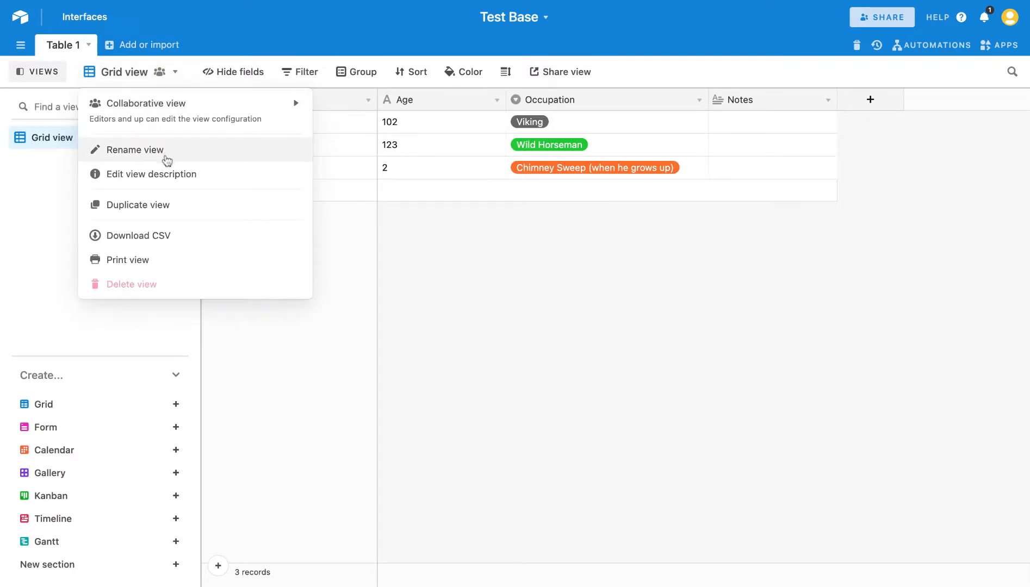
pyautogui.moveTo(157, 205)
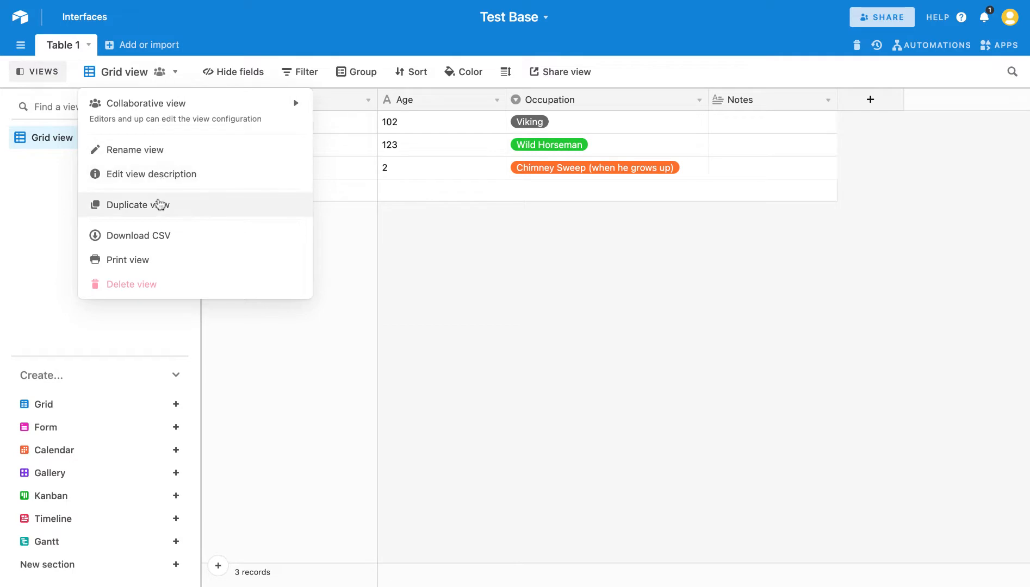
pyautogui.moveTo(138, 235)
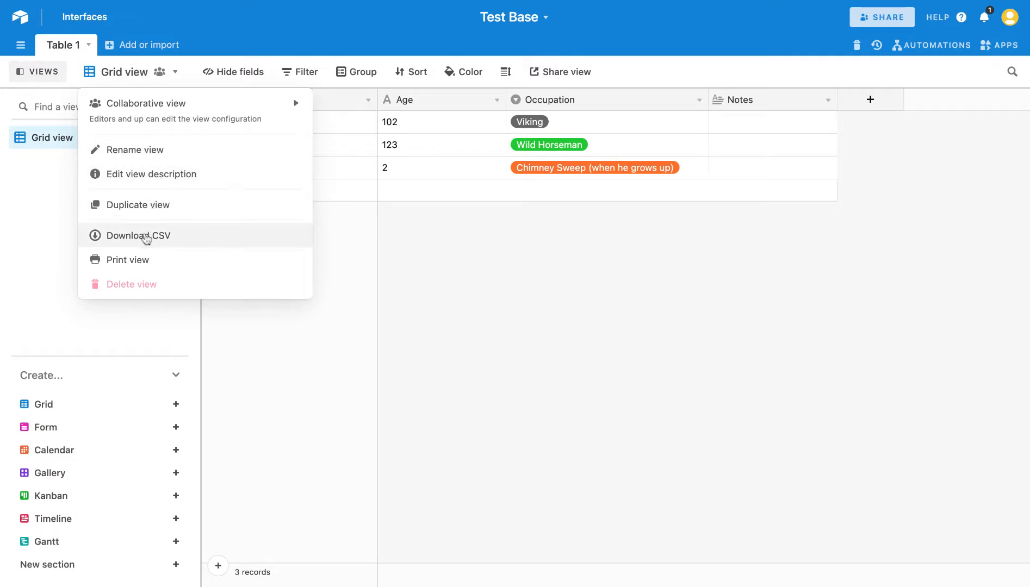
pyautogui.click(138, 235)
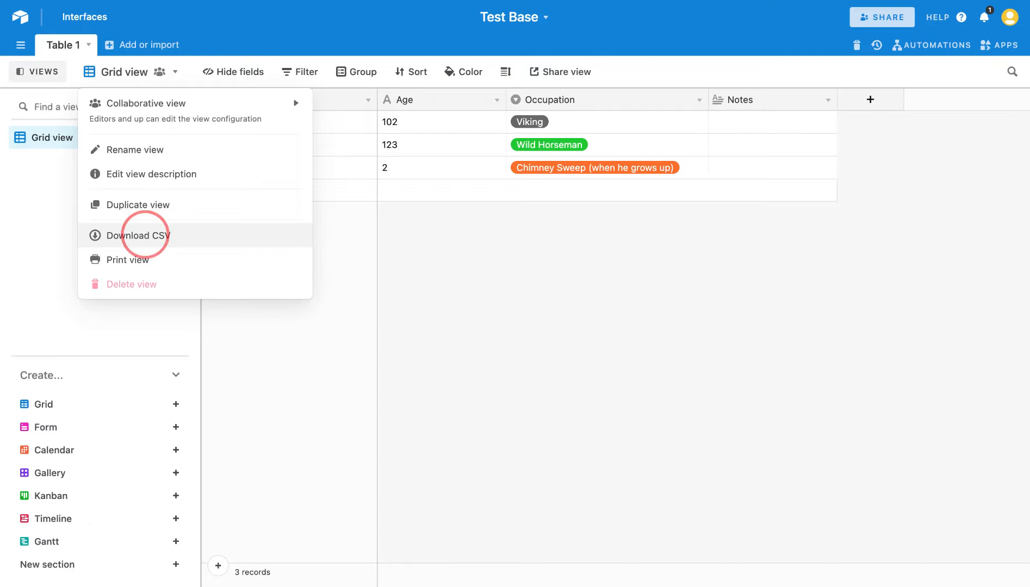
# Download the three-record Grid view as a CSV file and return to the table
pyautogui.click(137, 235)
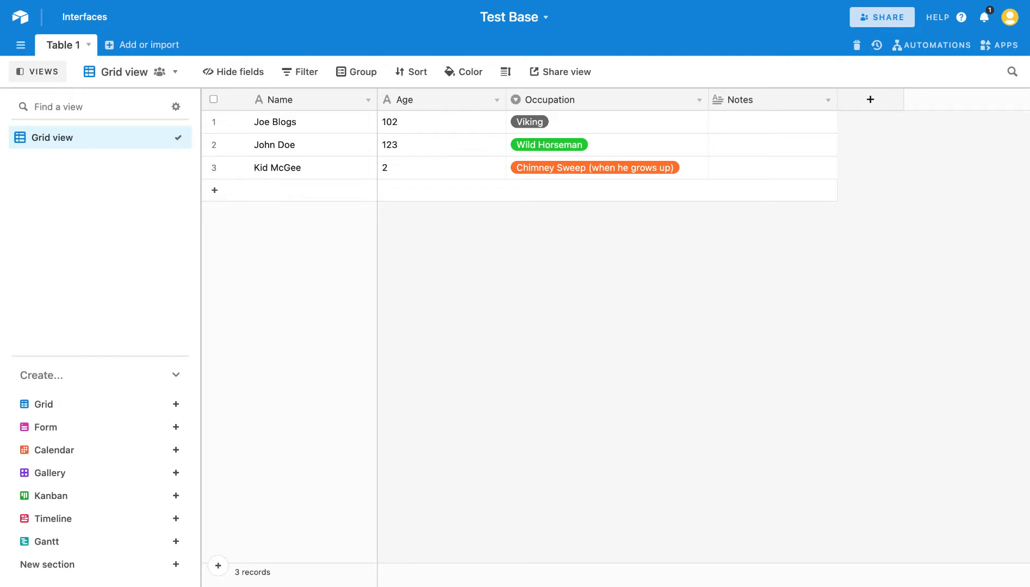
pyautogui.moveTo(707, 250)
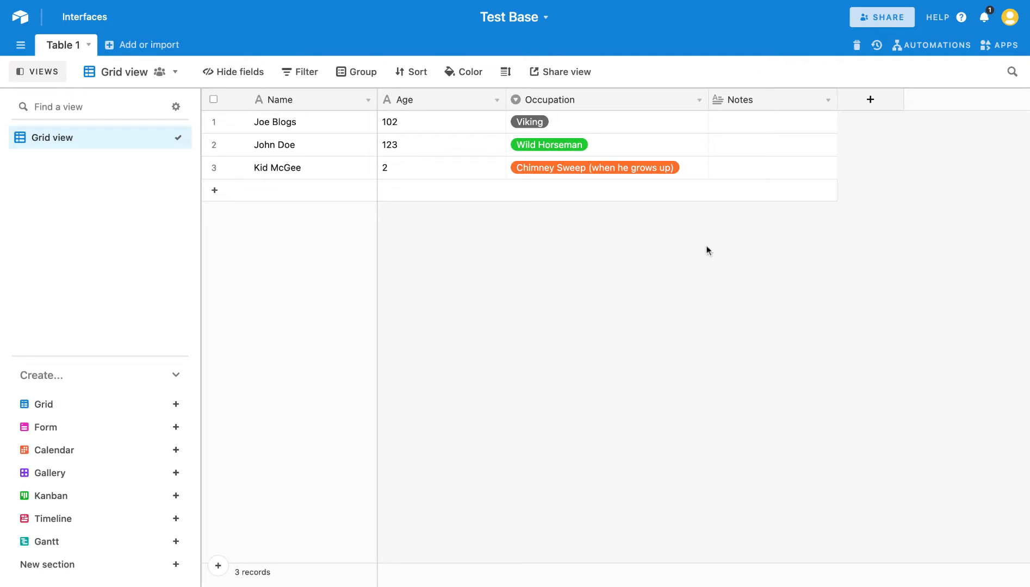